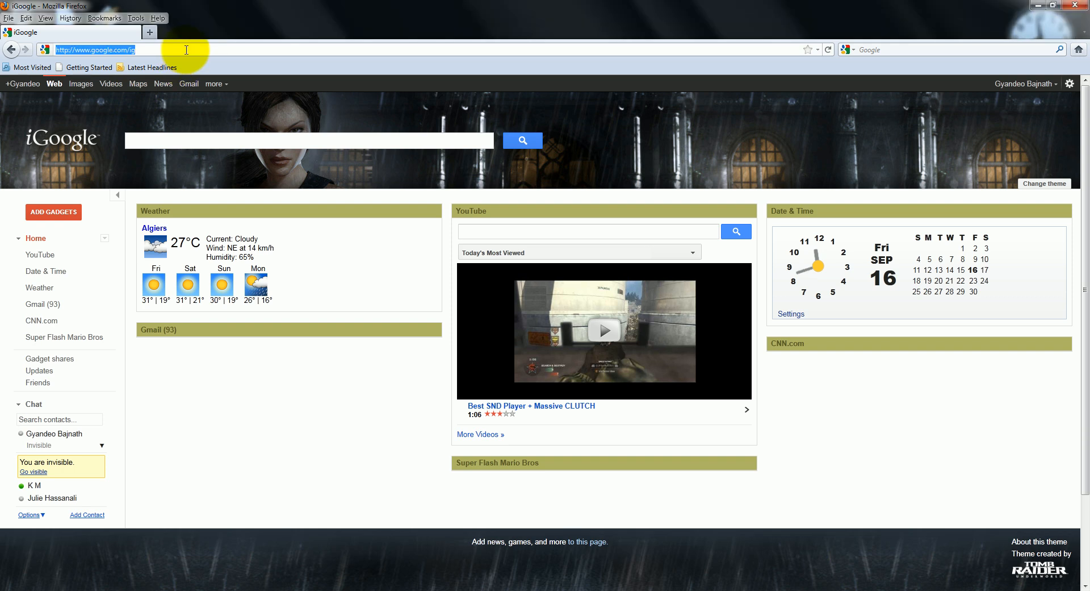
# Go to btjunkie.org and search for 'windows 7 loader' via the 'wind' suggestion
pyautogui.write('bt')
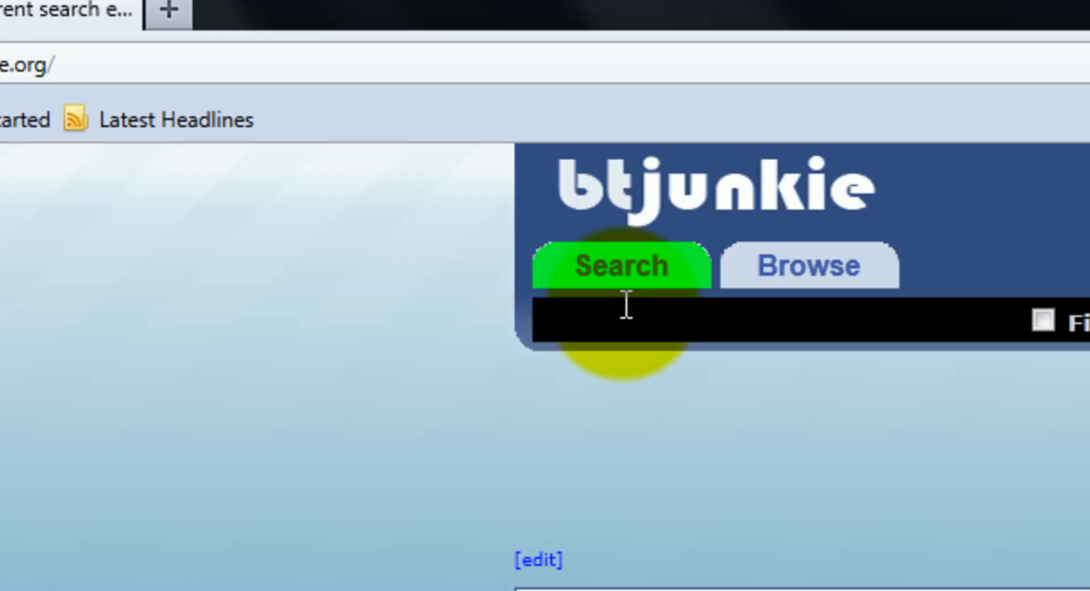
pyautogui.scroll(-3)
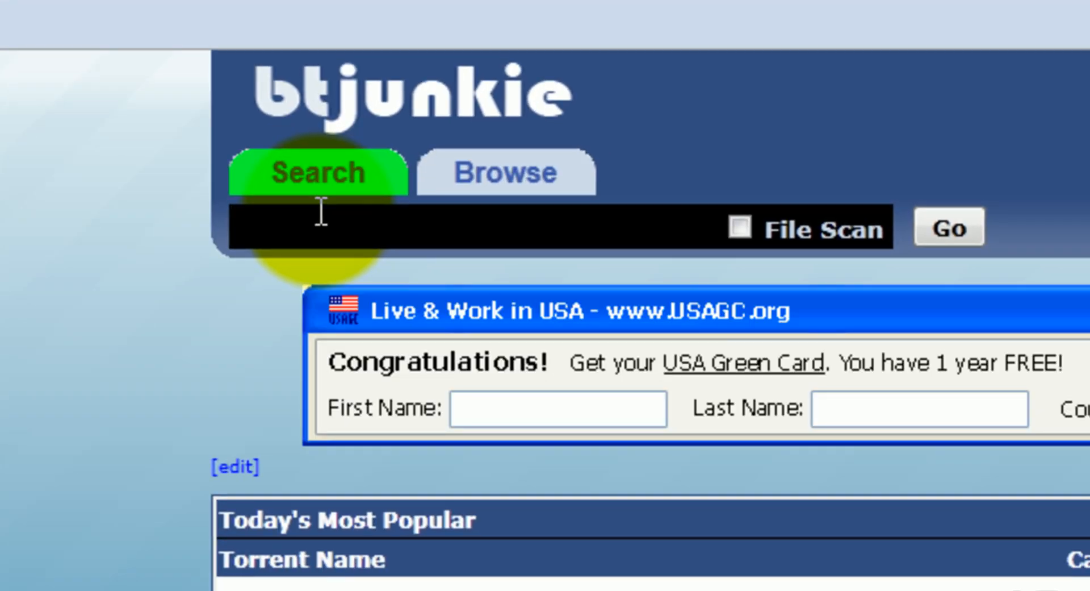
pyautogui.write('wind')
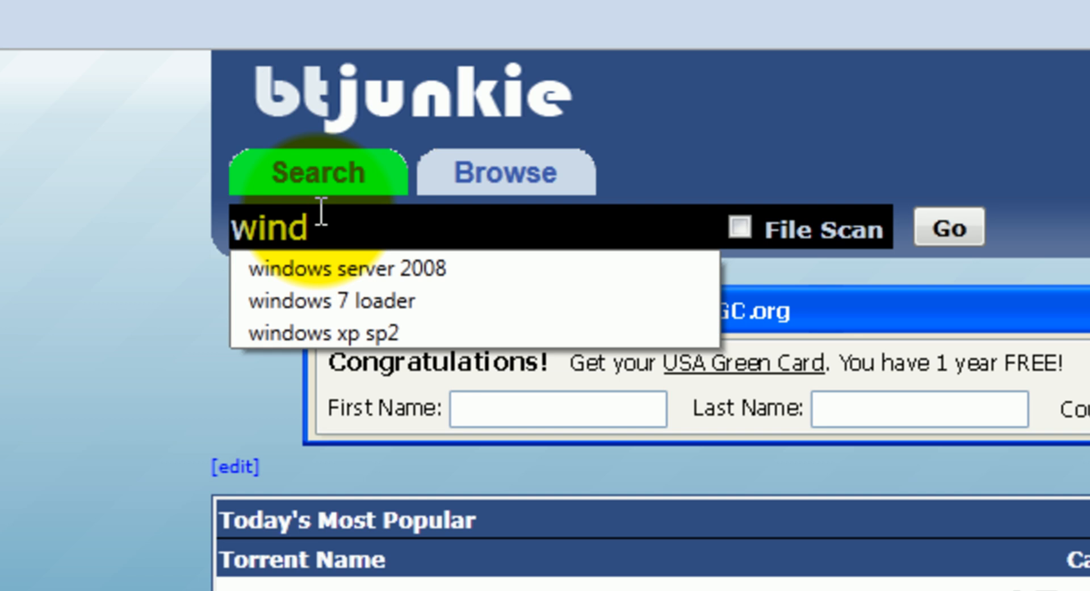
pyautogui.click(330, 301)
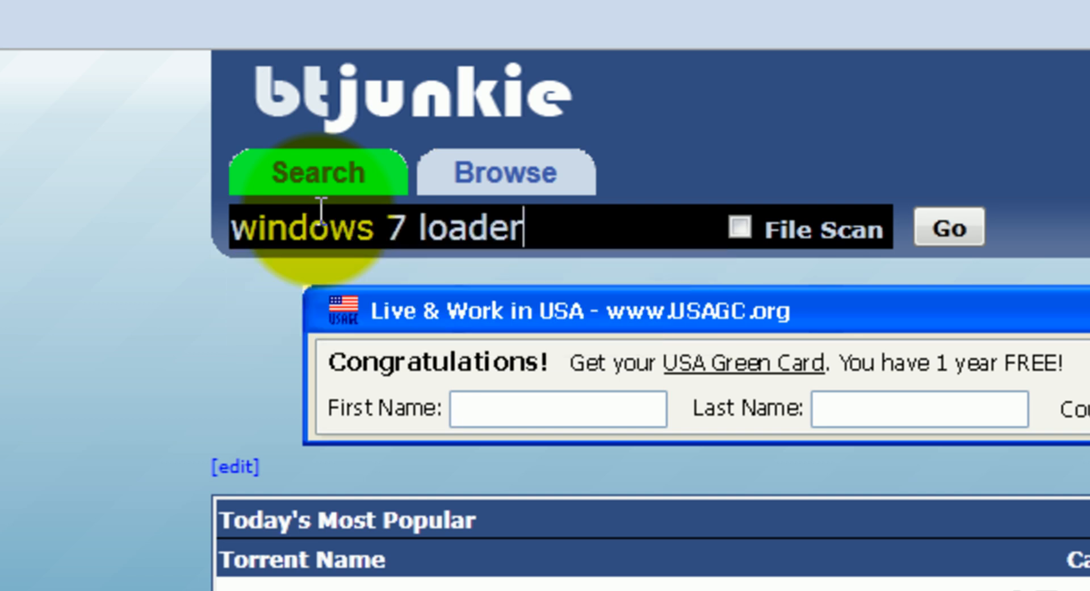
pyautogui.click(953, 230)
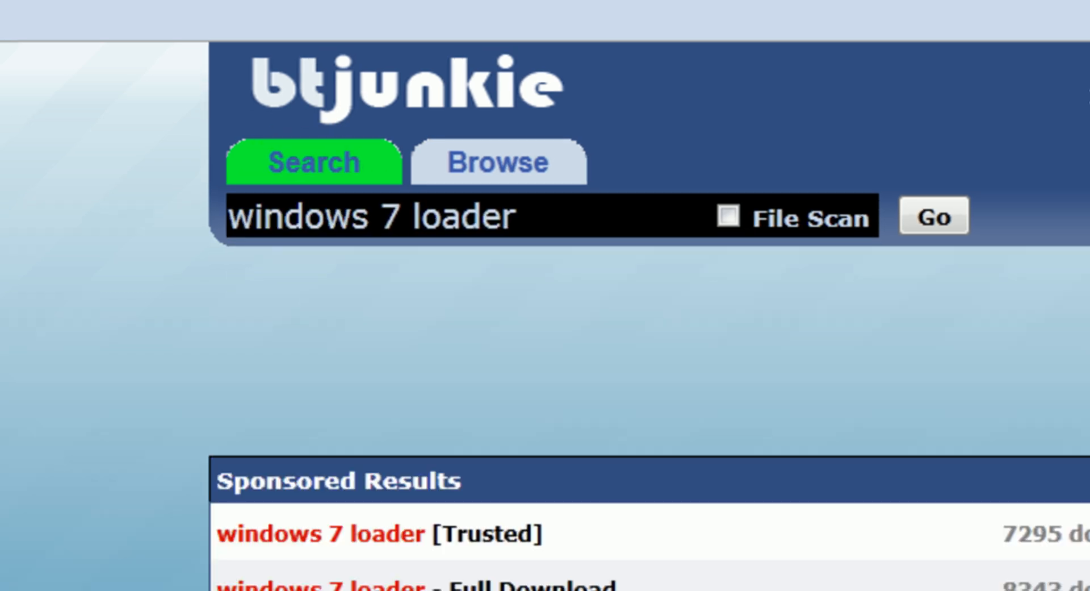
# Start the Windows 7 Loader eXtreme Edition v3.544 torrent download, then cancel opening the file
pyautogui.scroll(-3)
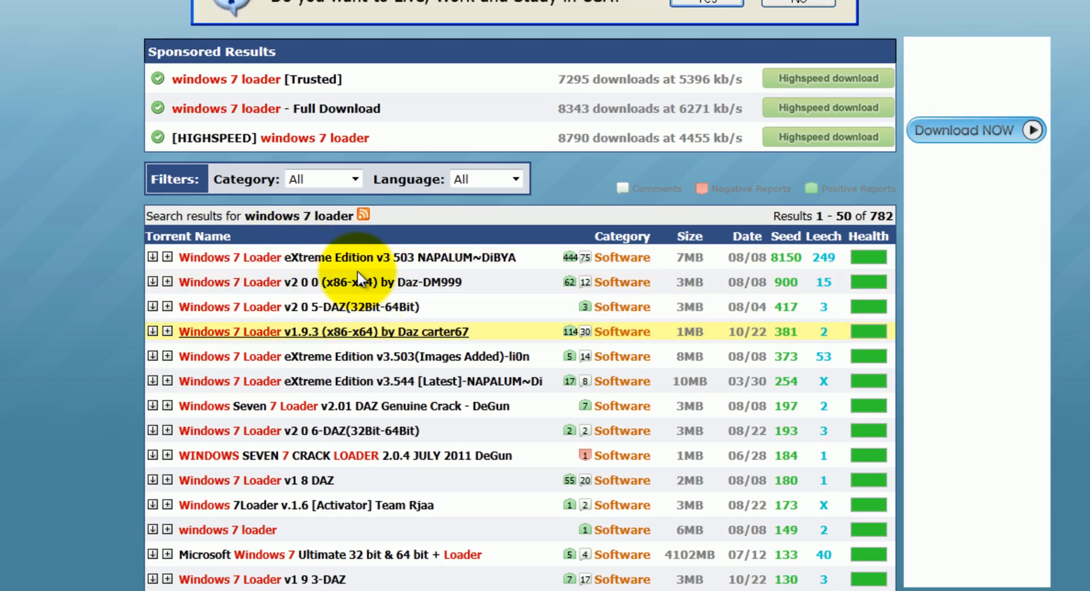
pyautogui.moveTo(413, 326)
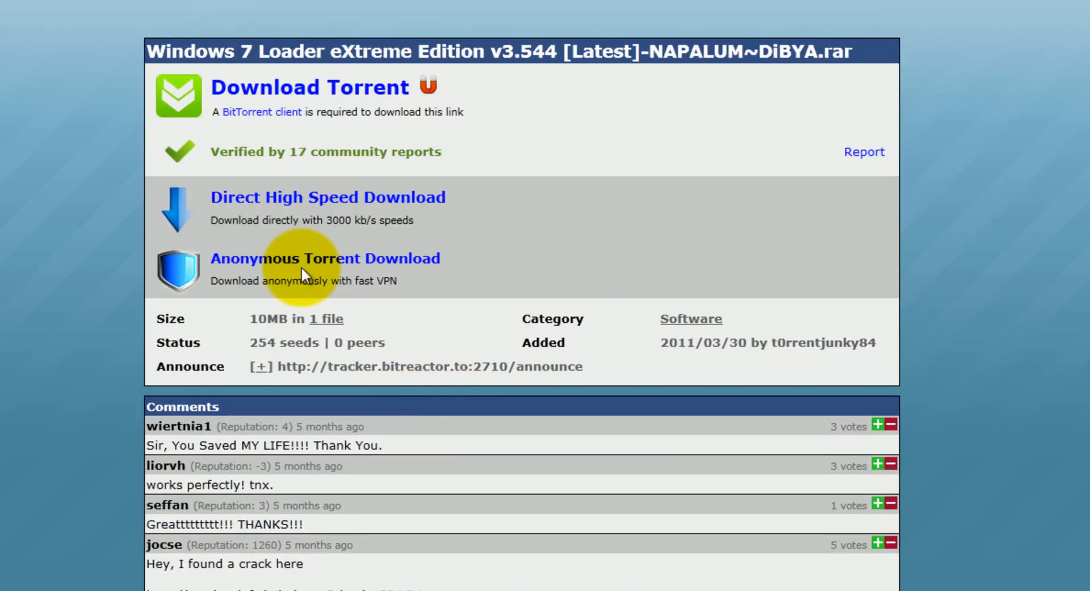
pyautogui.moveTo(186, 102)
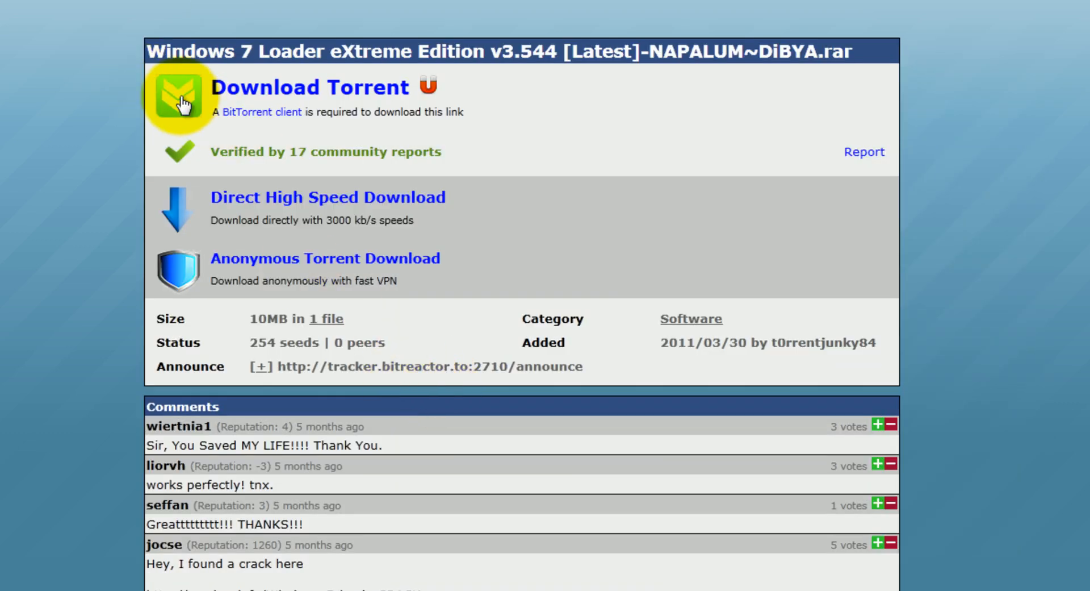
pyautogui.click(181, 91)
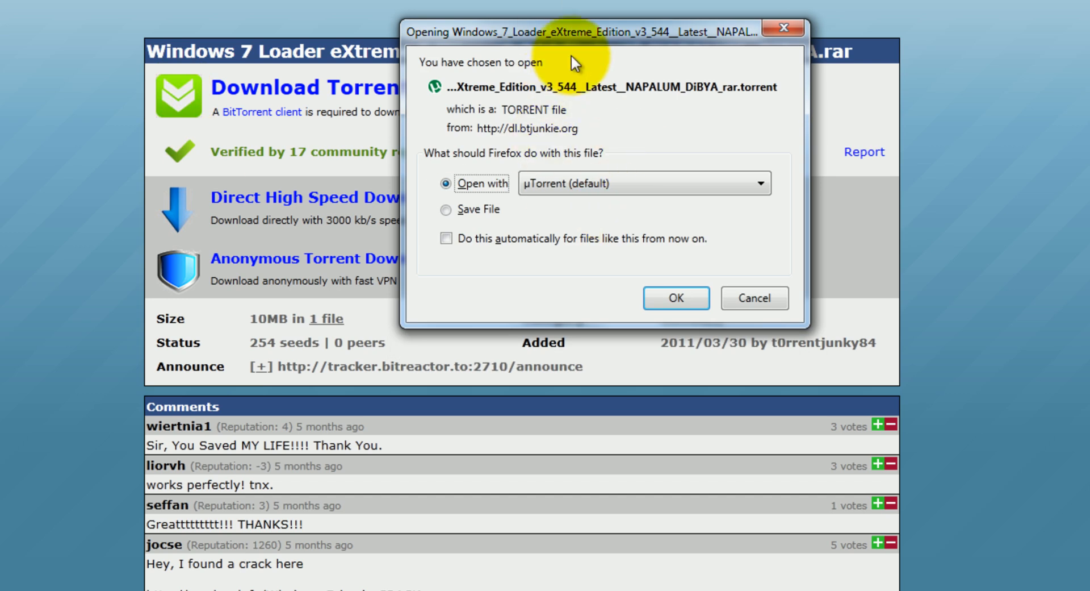
pyautogui.moveTo(582, 98)
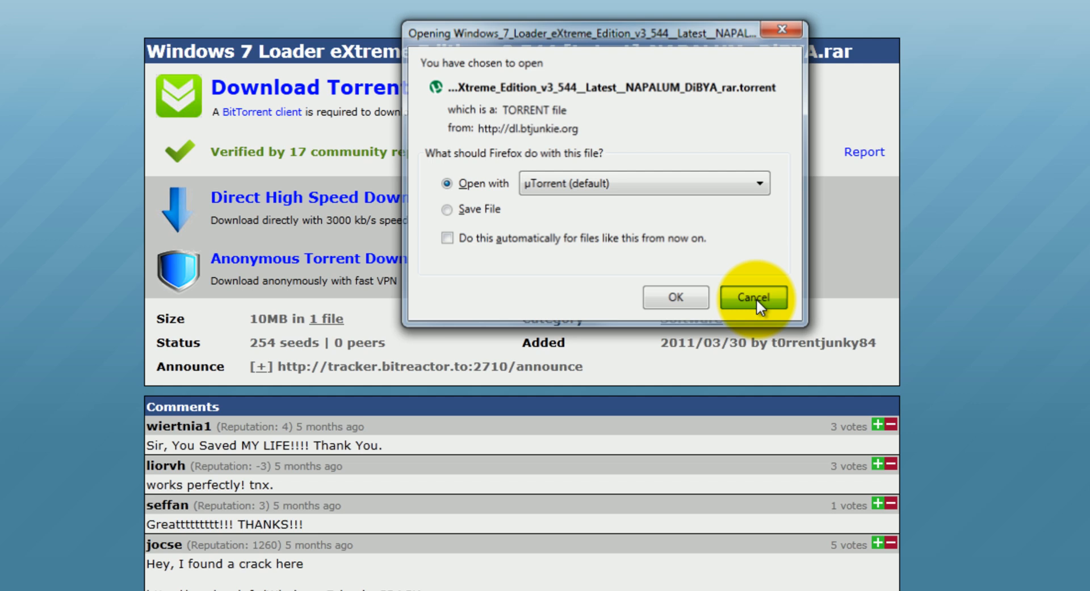
pyautogui.click(753, 297)
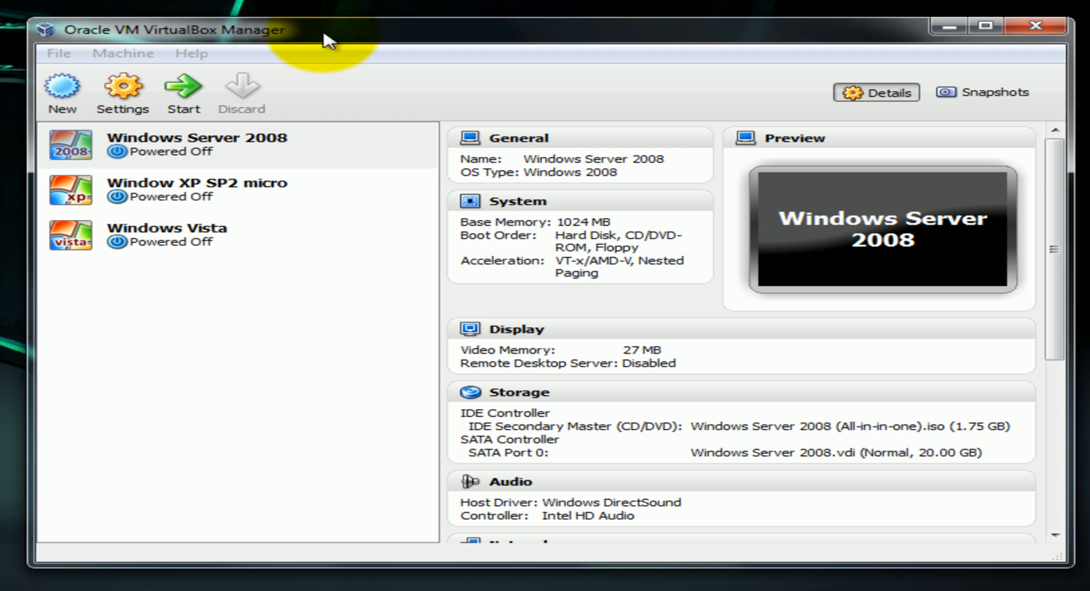
# Choose the Windows Server 2008 machine in the VirtualBox machine list
pyautogui.click(199, 143)
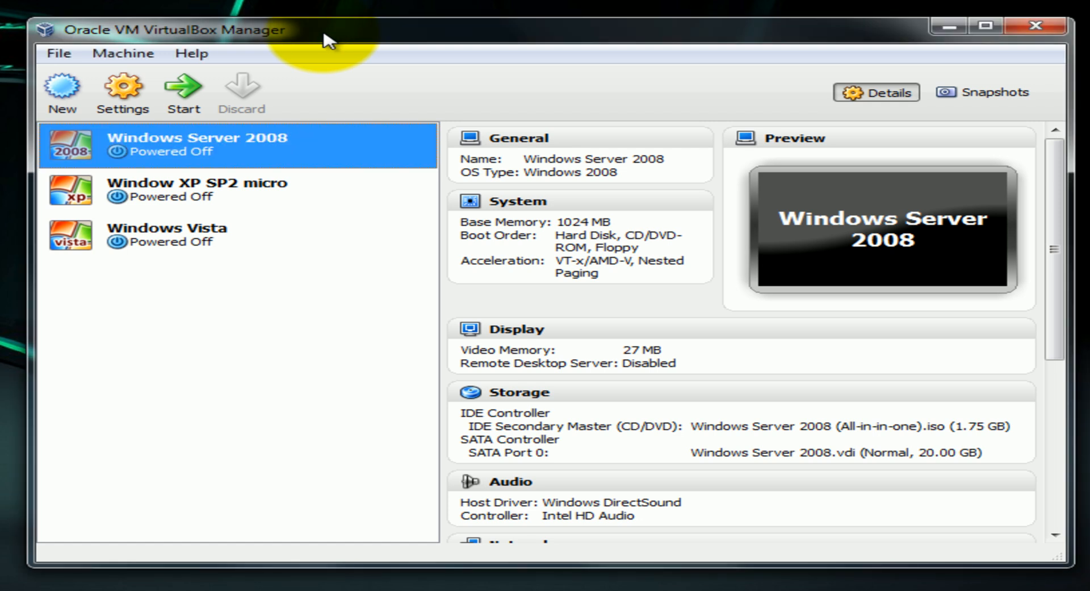
pyautogui.moveTo(344, 10)
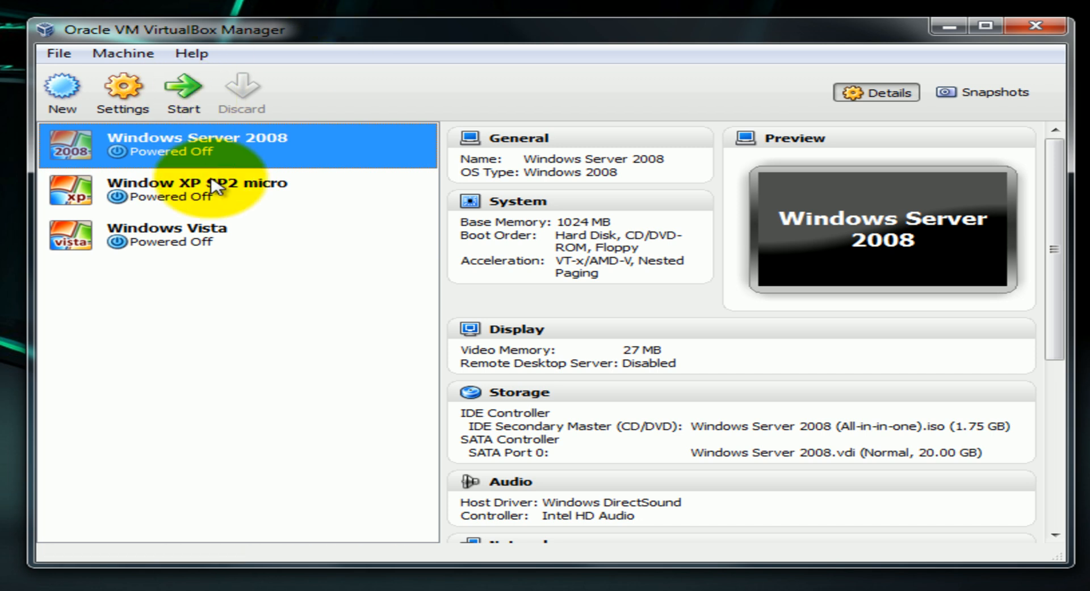
pyautogui.moveTo(216, 164)
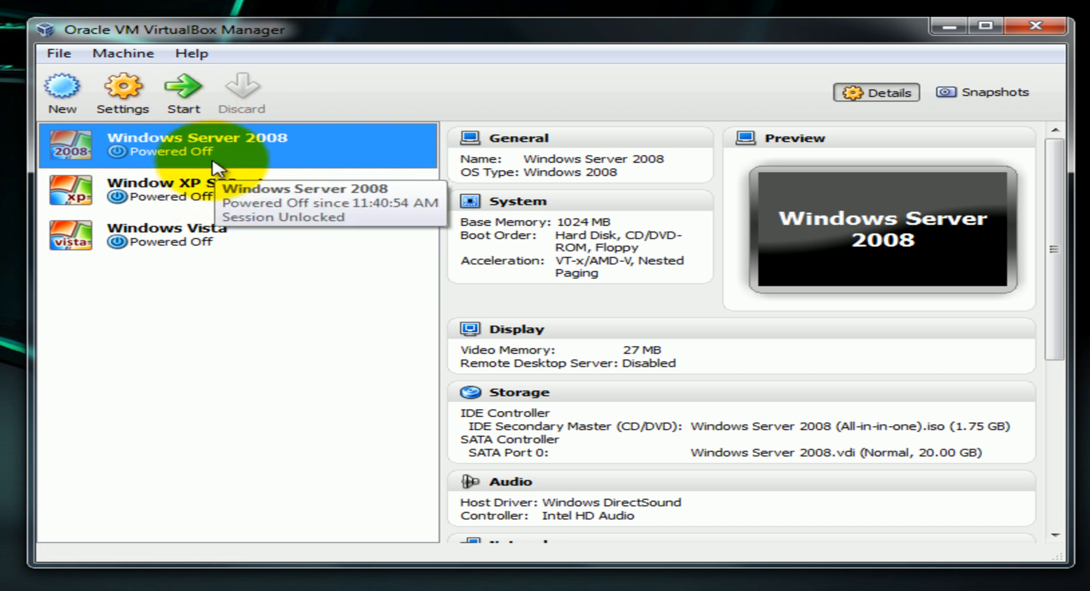
pyautogui.moveTo(250, 167)
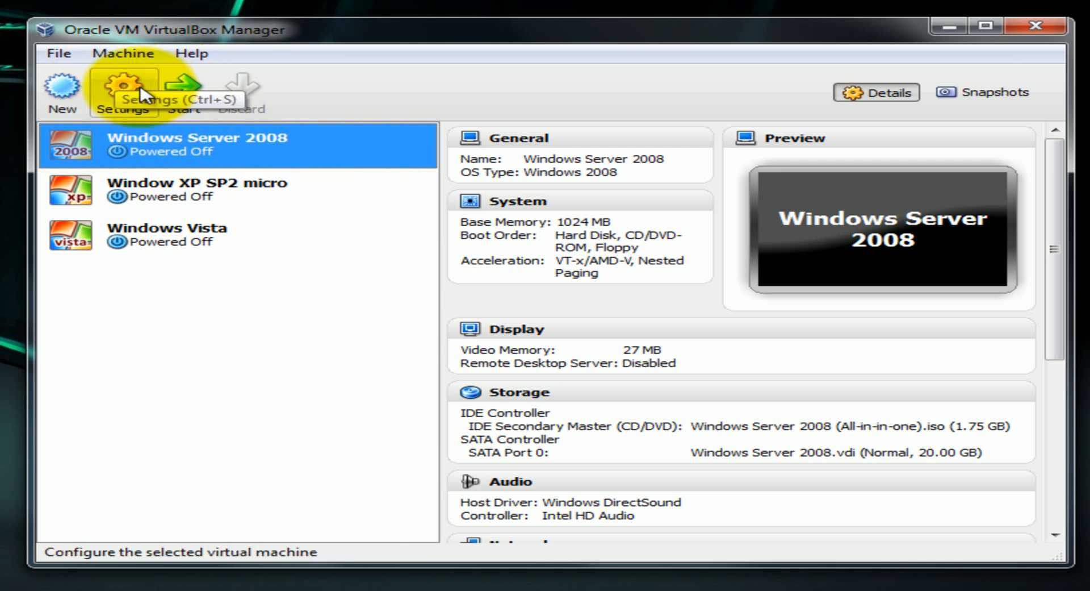
pyautogui.moveTo(566, 199)
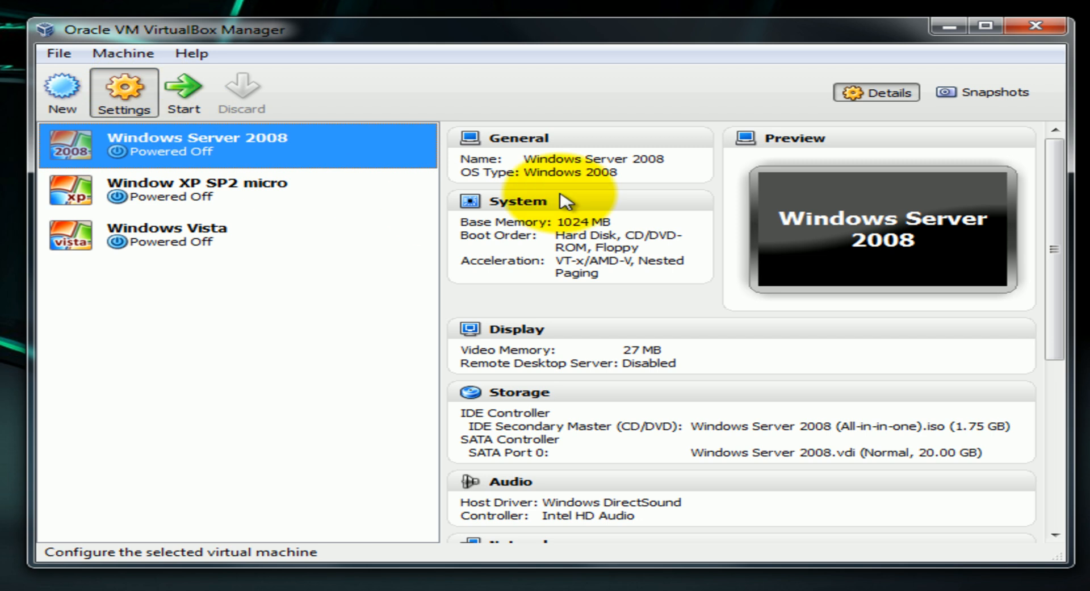
# Enable the USB 2.0 (EHCI) controller in Windows Server 2008's USB settings and save
pyautogui.click(124, 91)
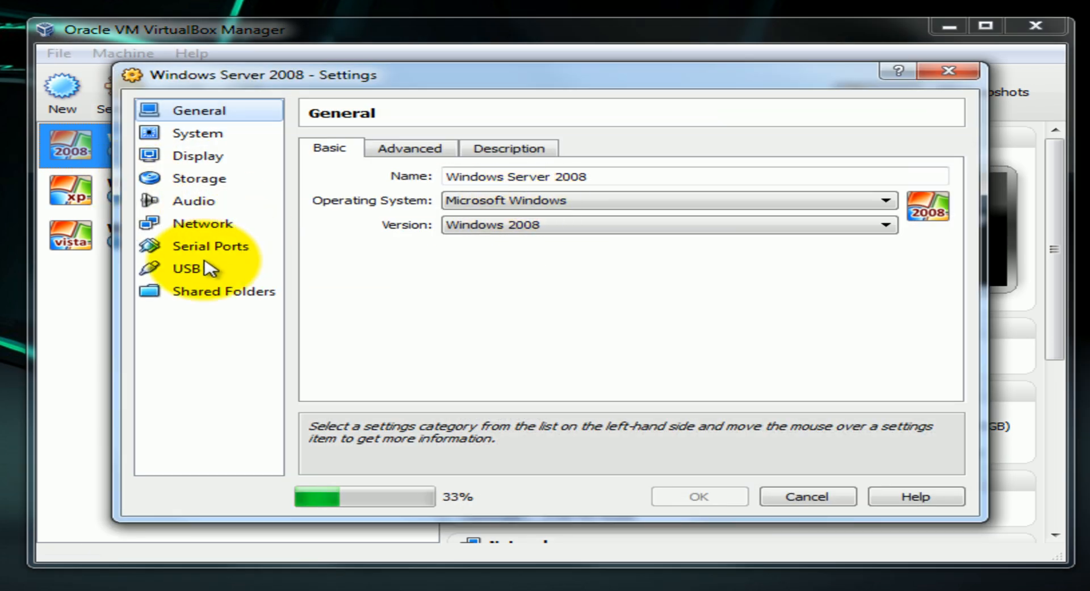
pyautogui.click(186, 268)
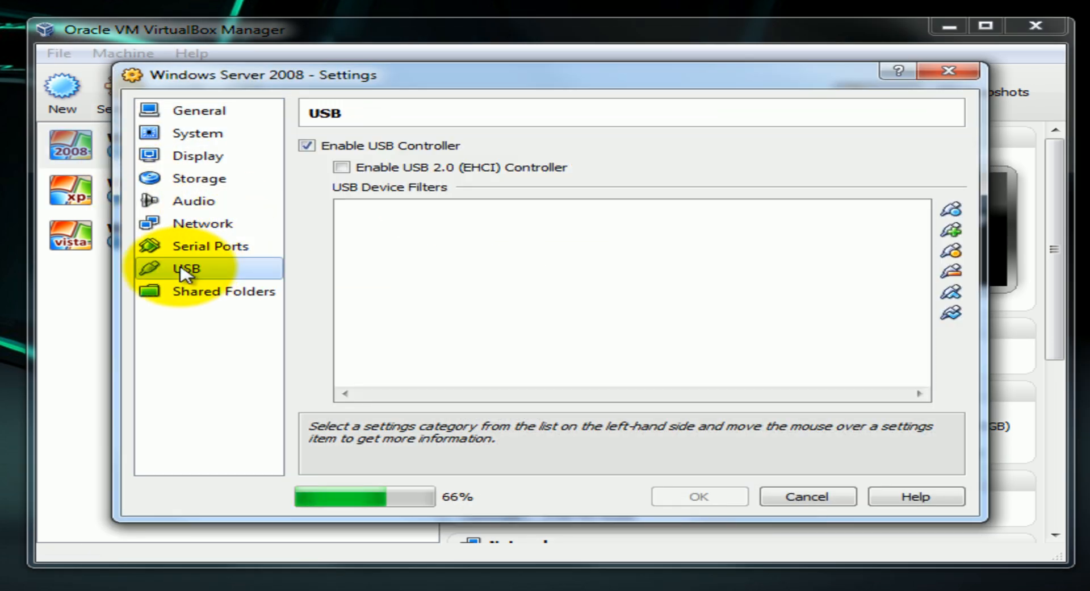
pyautogui.click(340, 168)
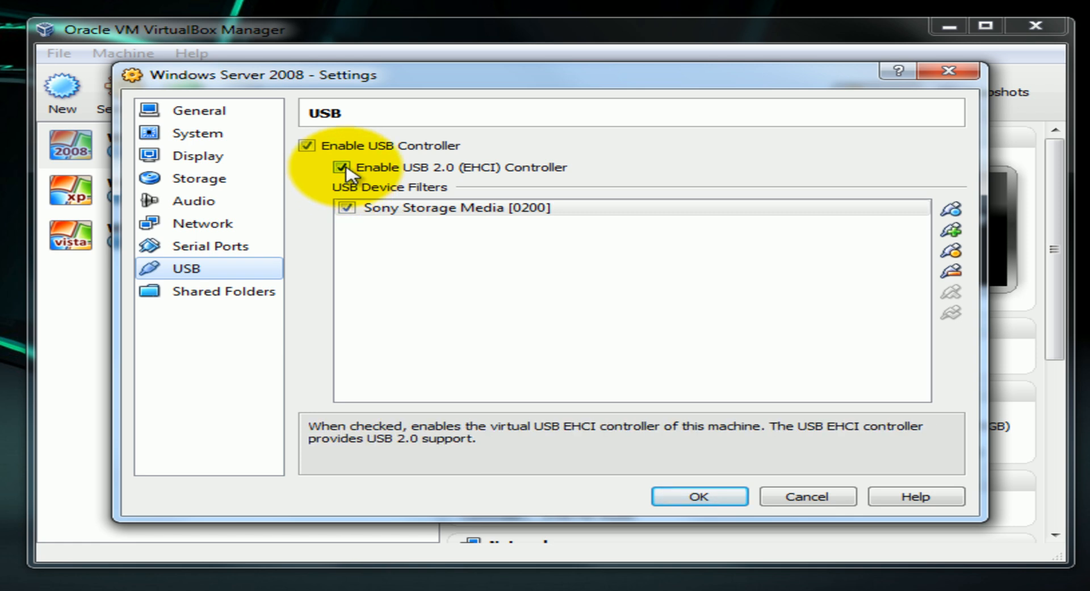
pyautogui.click(344, 167)
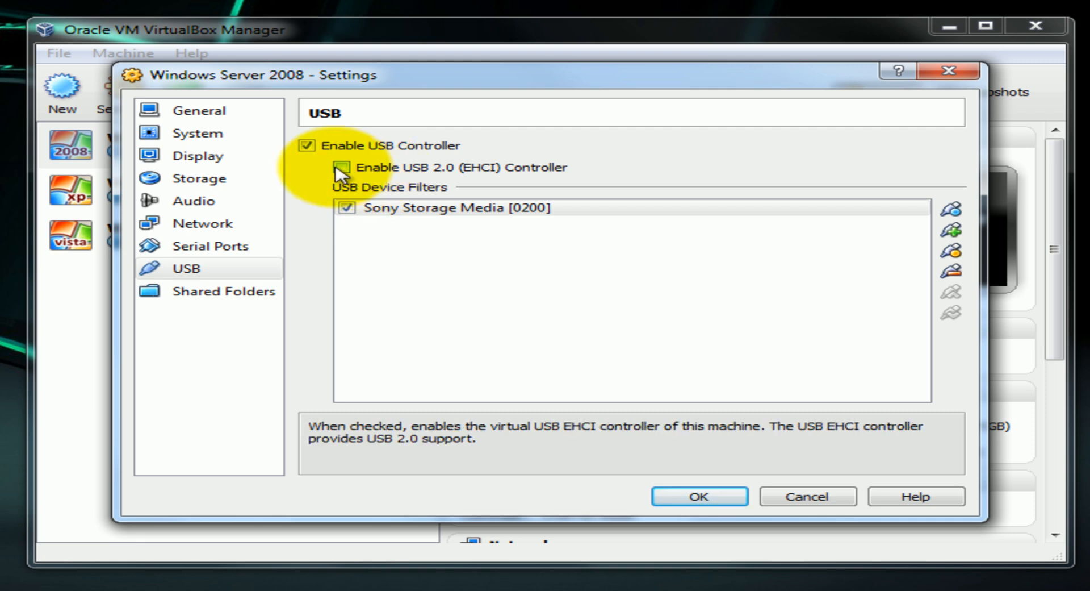
pyautogui.click(344, 168)
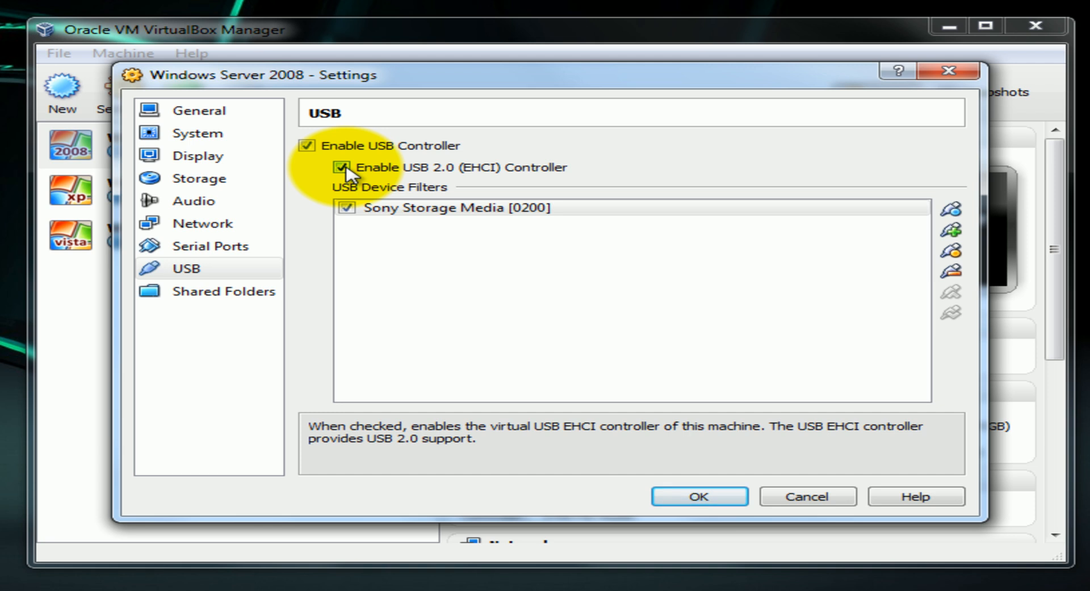
pyautogui.click(343, 168)
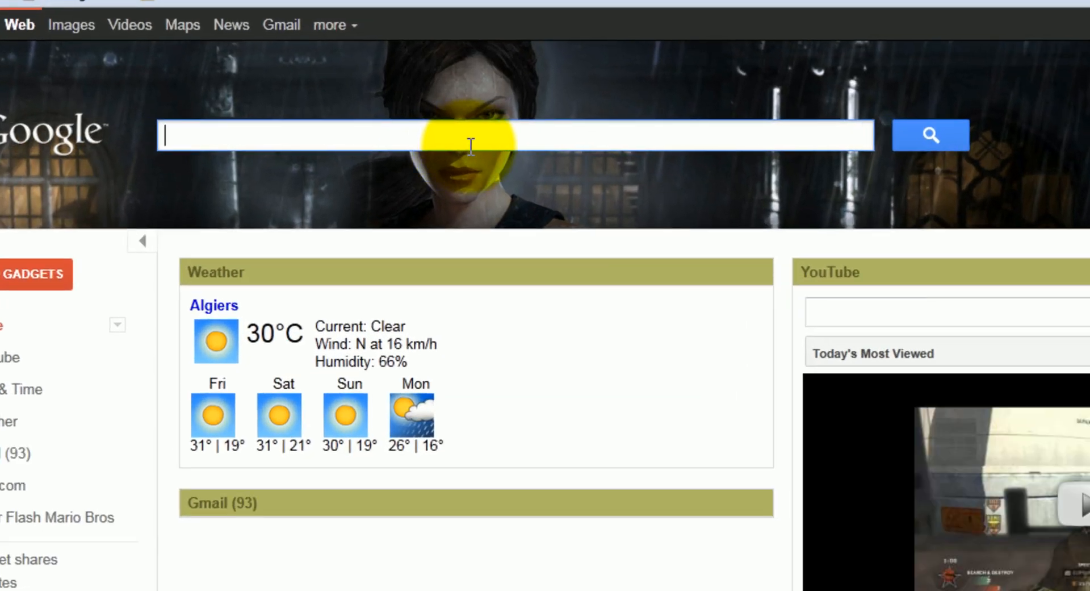
# Search Google for virtual box and download Oracle_VM_VirtualBox_Extension_Pack-4.1.2-73507.vbox-extpack
pyautogui.write('virtual box')
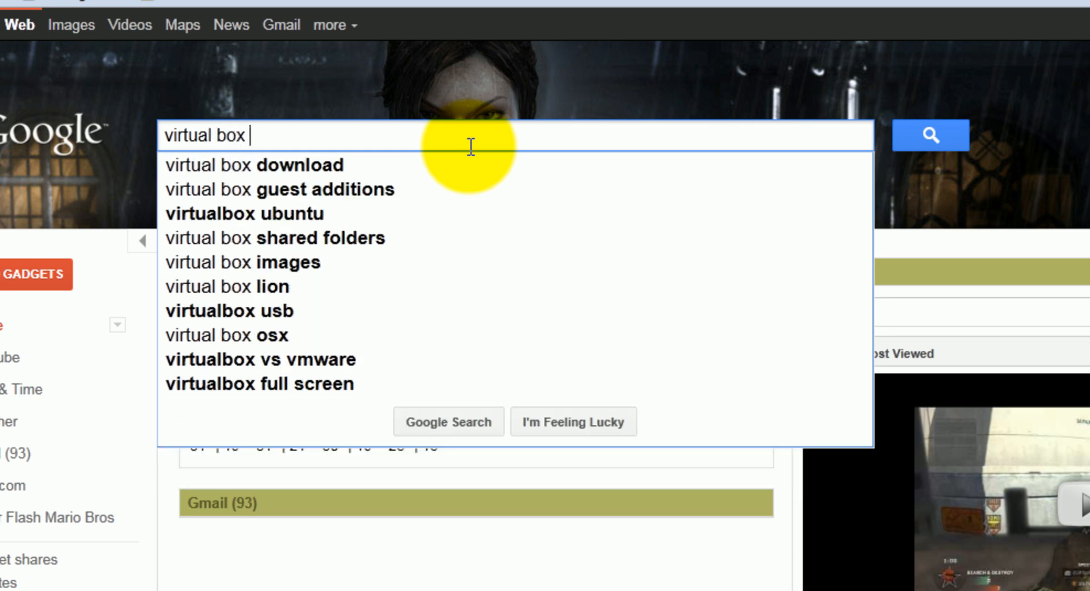
pyautogui.write('e')
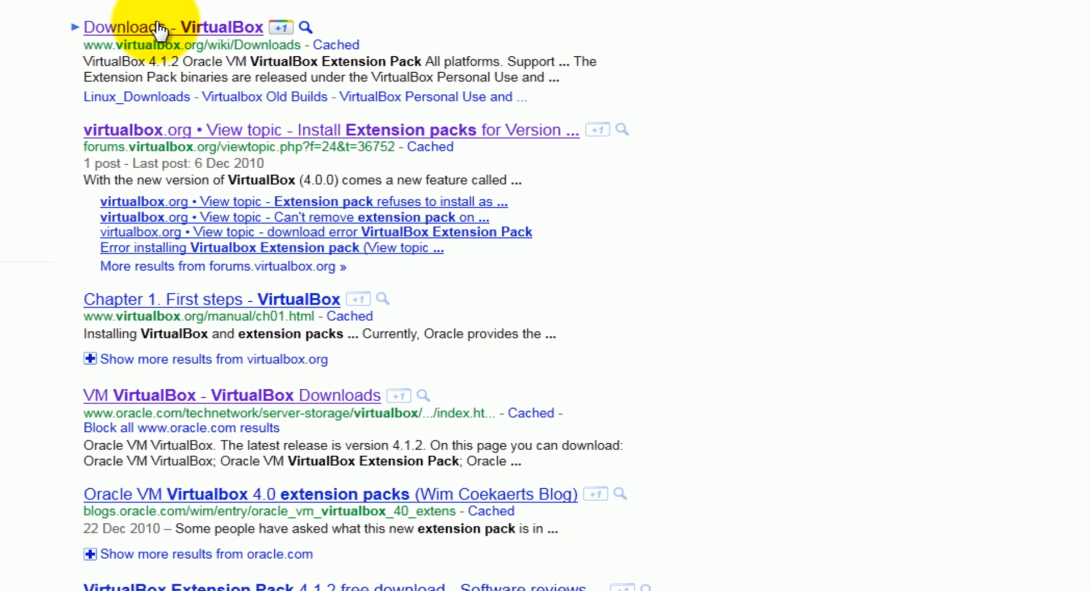
pyautogui.moveTo(215, 412)
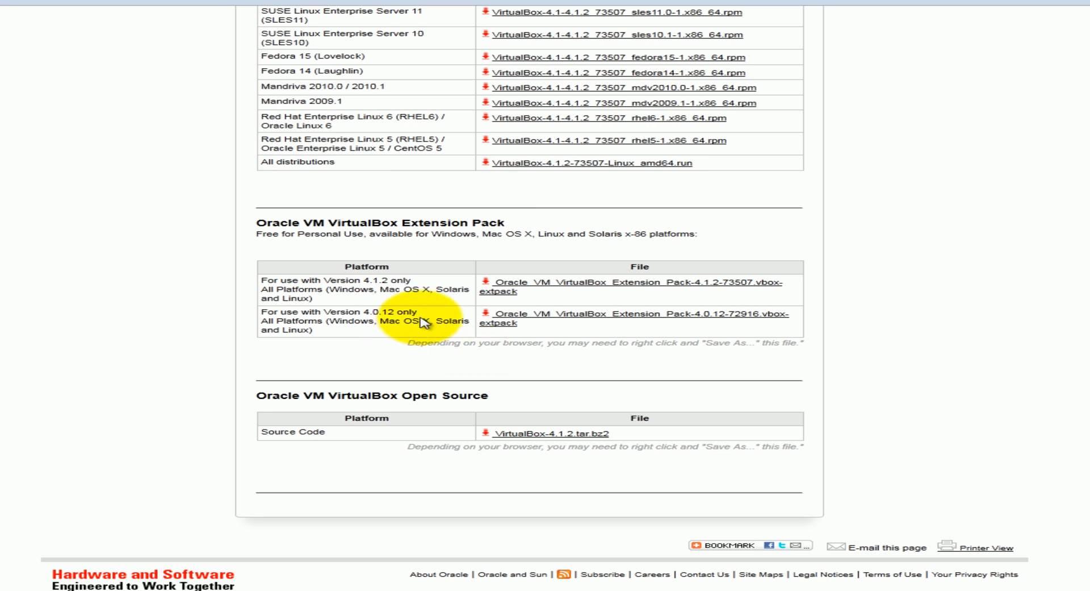
pyautogui.moveTo(368, 281)
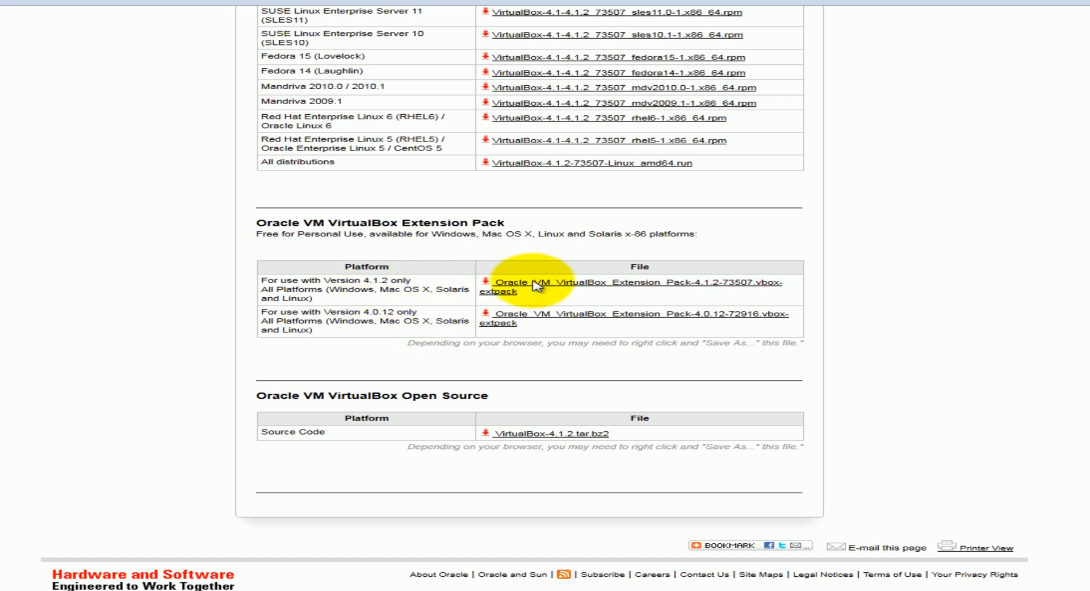
pyautogui.click(626, 284)
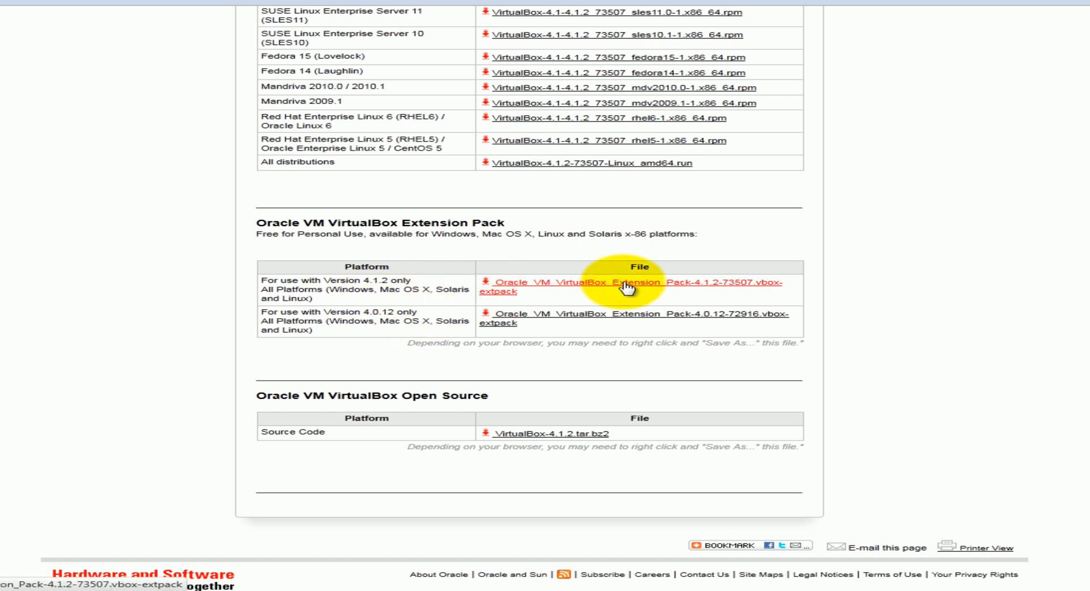
pyautogui.click(626, 282)
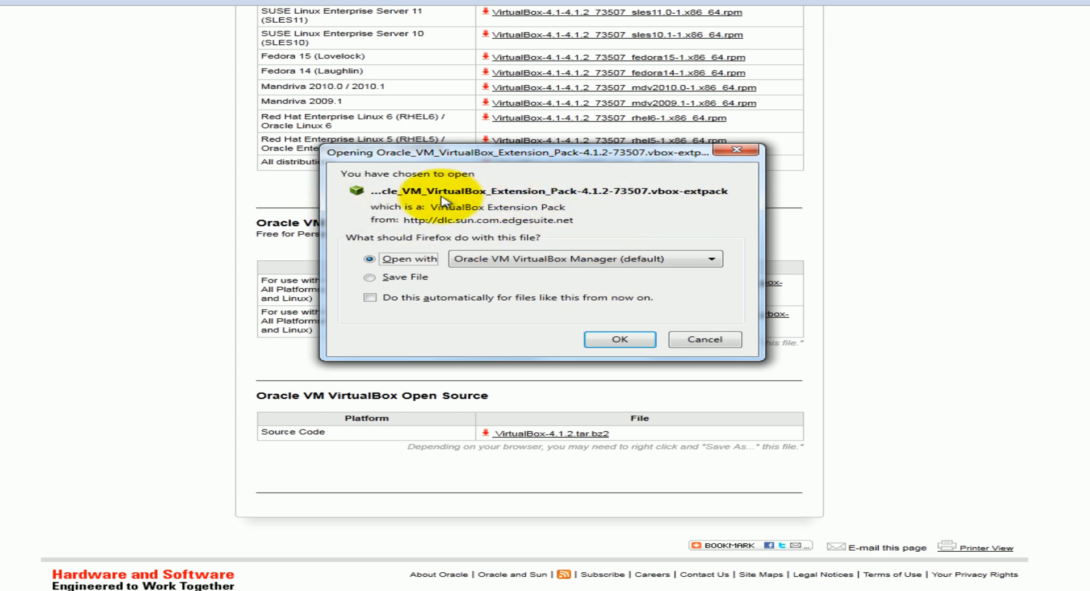
pyautogui.moveTo(617, 281)
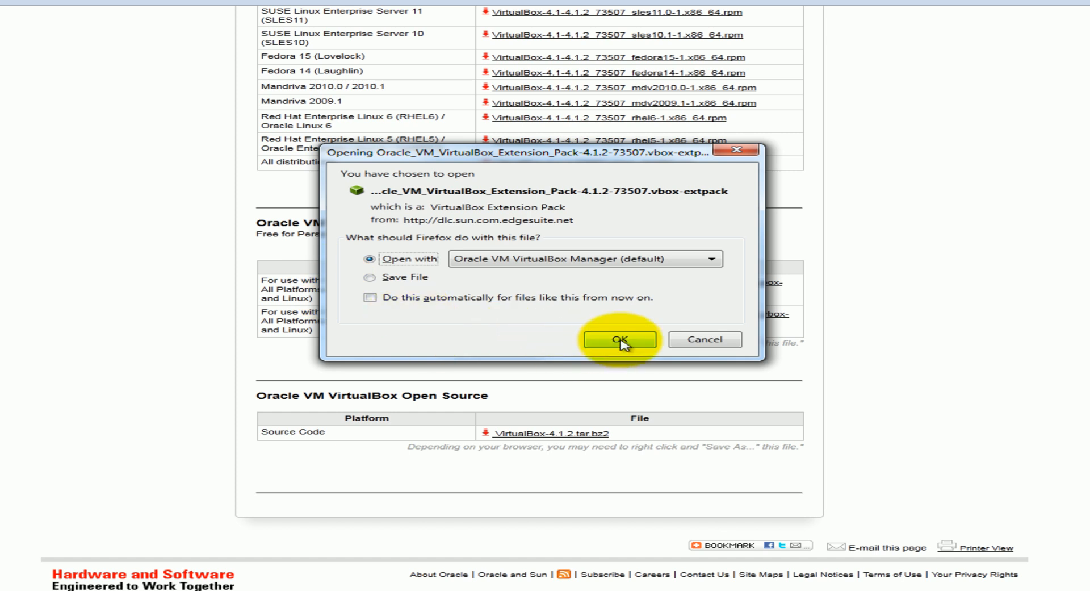
# Open the 4.1.2 Extension Pack with Oracle VM VirtualBox Manager (default)
pyautogui.click(704, 337)
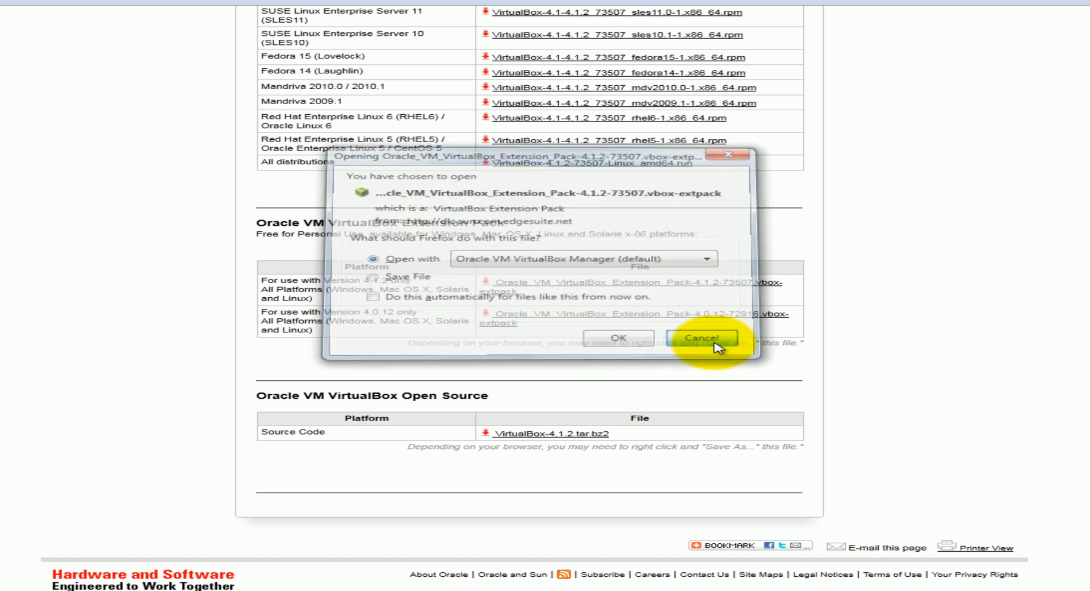
pyautogui.click(701, 338)
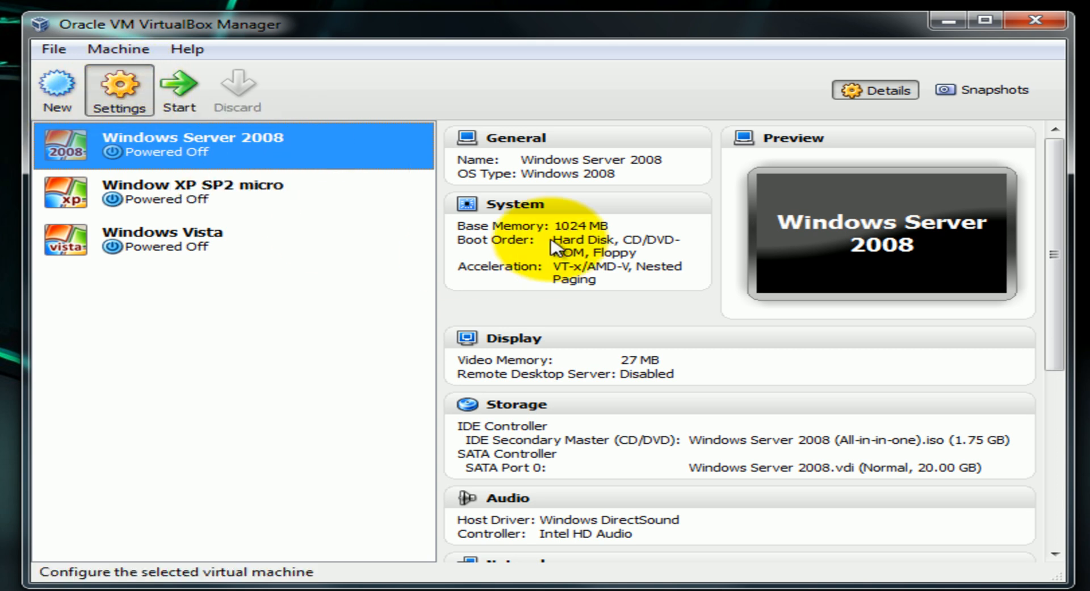
# Enable the USB 2.0 (EHCI) controller again for Windows Server 2008 and save the settings
pyautogui.click(119, 89)
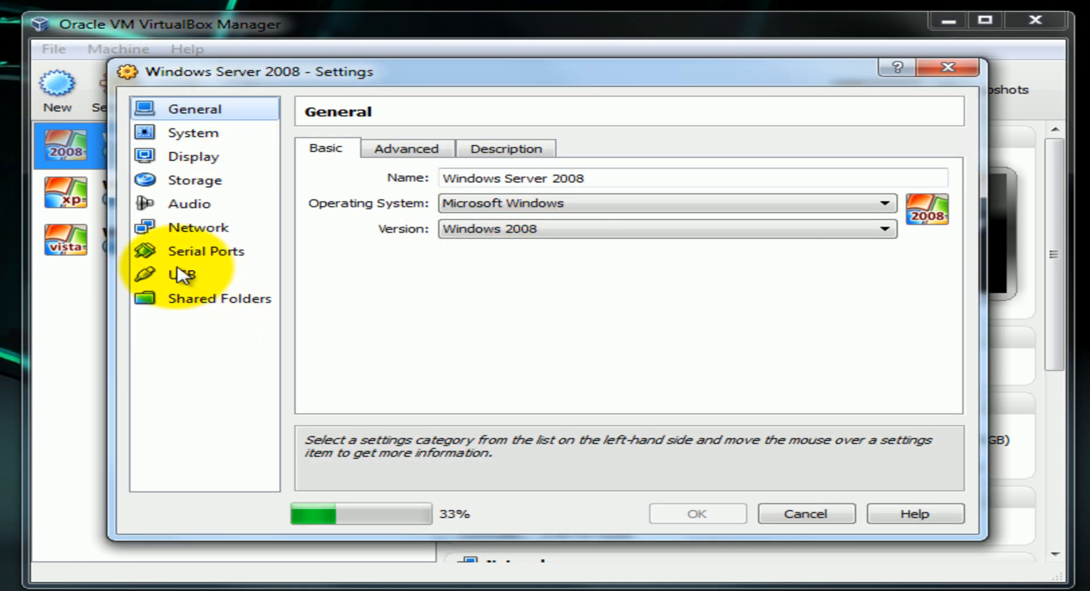
pyautogui.click(181, 274)
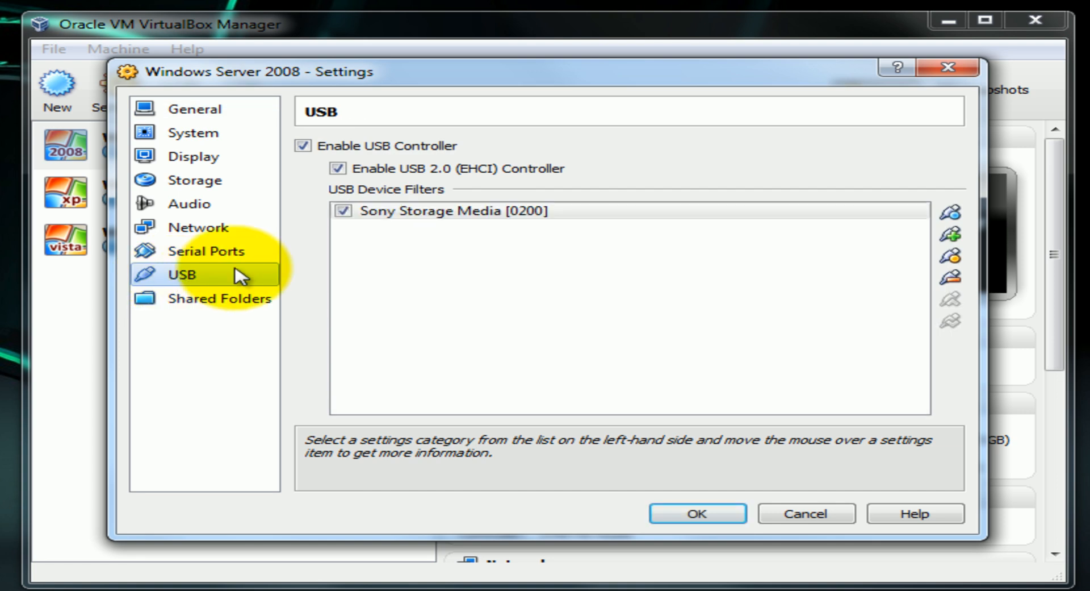
pyautogui.click(336, 171)
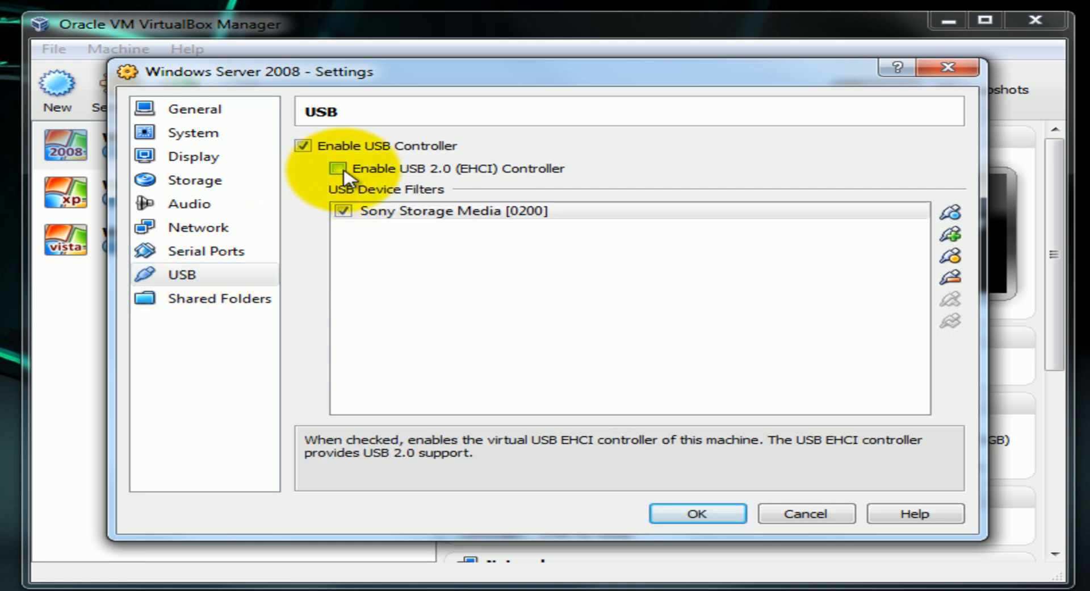
pyautogui.click(339, 169)
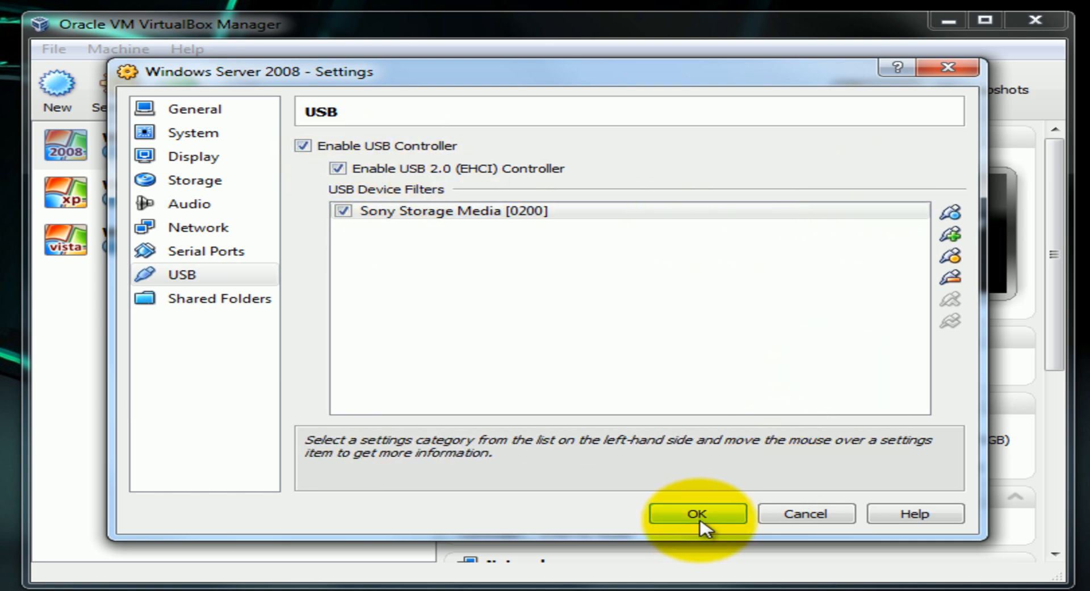
pyautogui.click(698, 514)
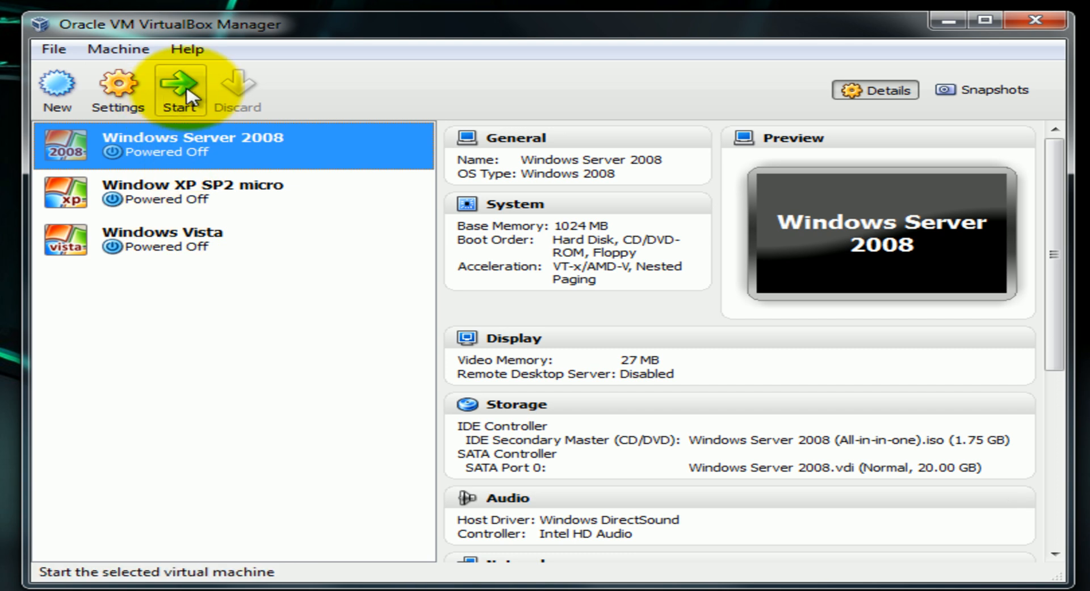
# Start the Windows Server 2008 VM and wait for the USB drive AutoPlay prompt
pyautogui.click(177, 86)
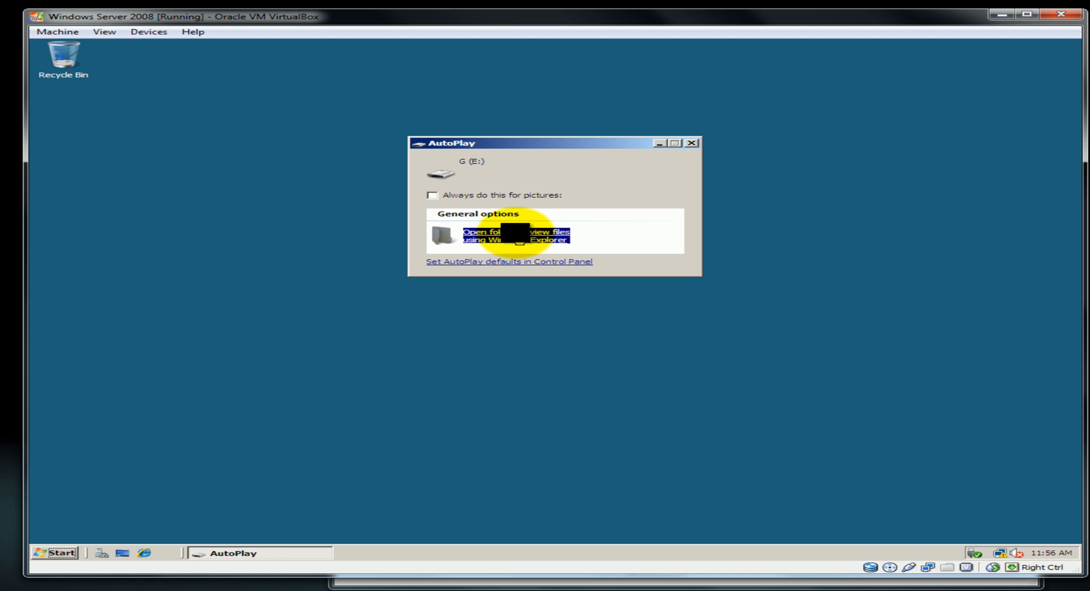
# Browse the USB drive's Windows 7 Loader folder and launch w7lxe_loader to activate Windows
pyautogui.click(518, 236)
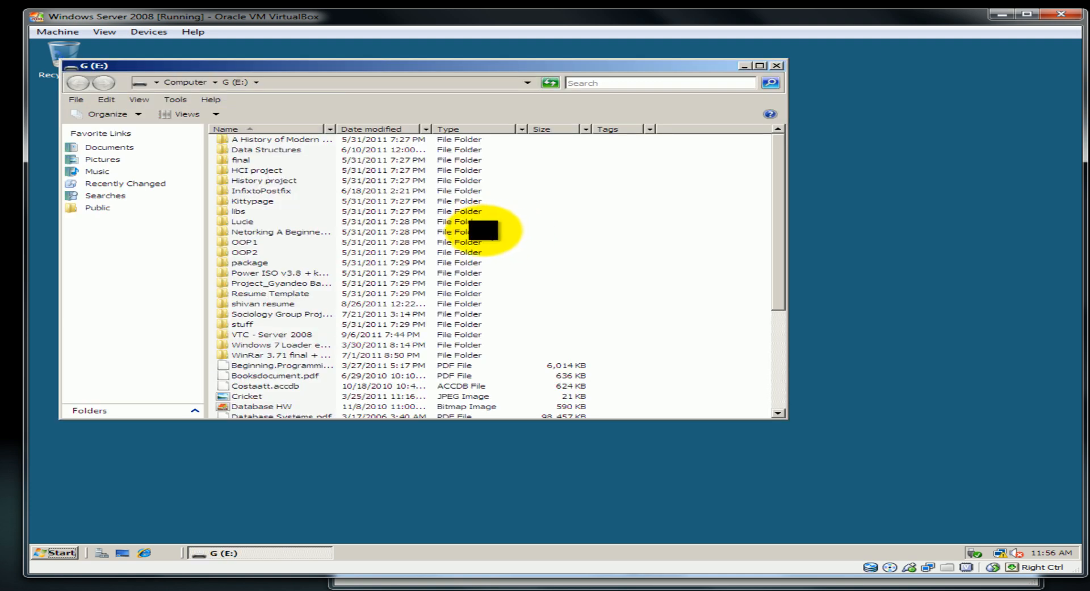
pyautogui.click(280, 344)
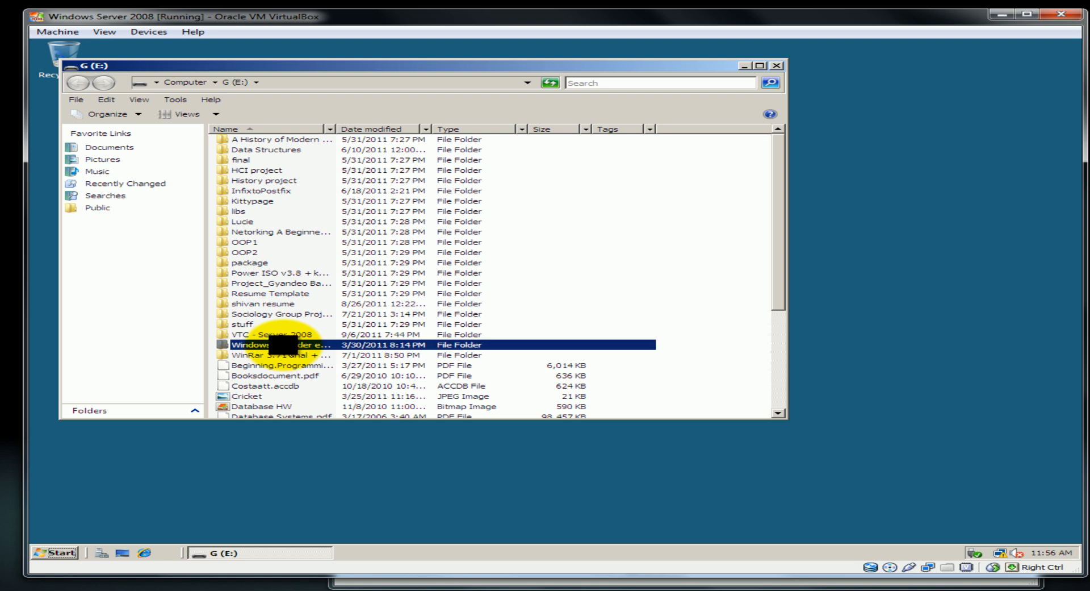
pyautogui.doubleClick(277, 344)
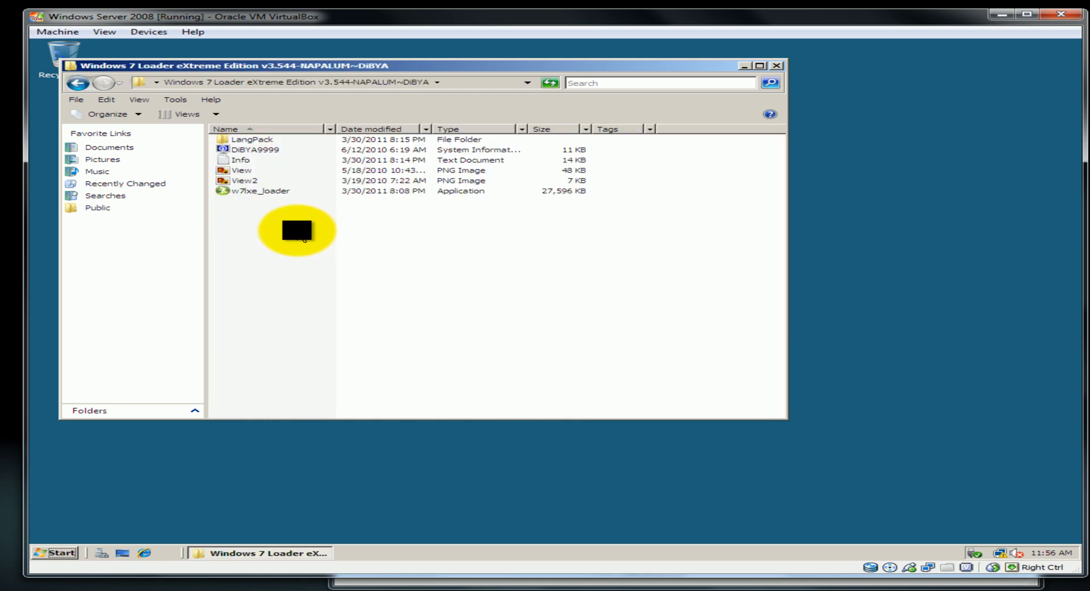
pyautogui.click(263, 191)
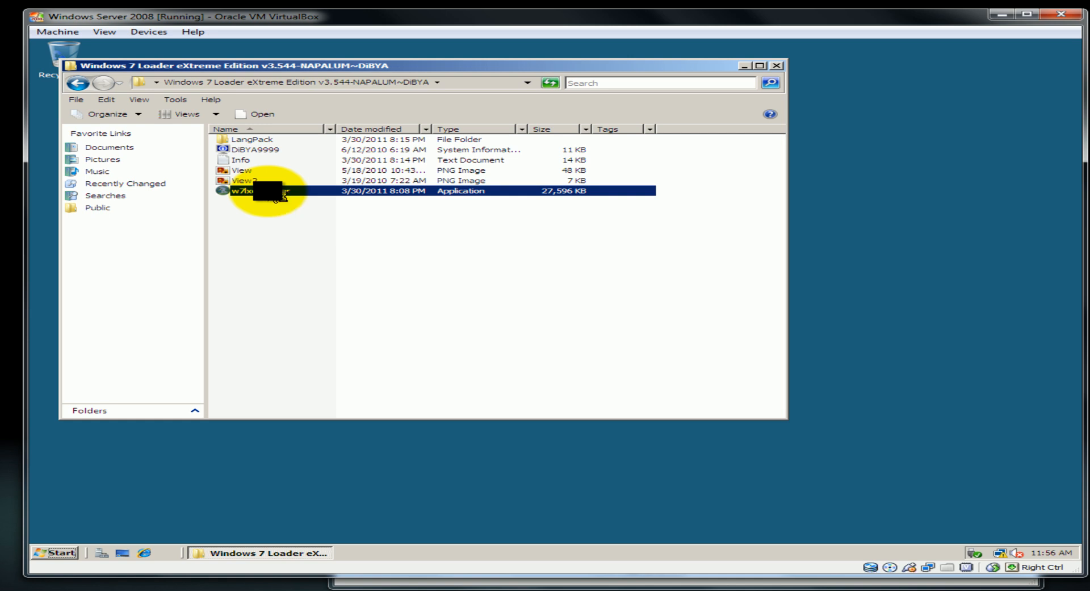
pyautogui.doubleClick(258, 190)
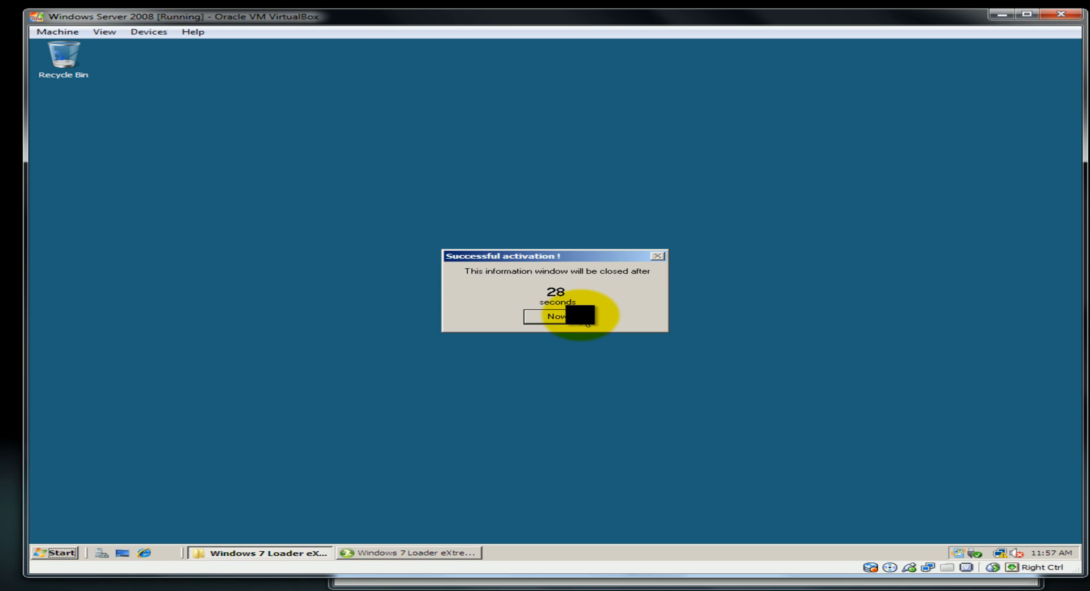
# Dismiss the activation notice and restart the server with shutdown comment 'asdasd'
pyautogui.click(561, 317)
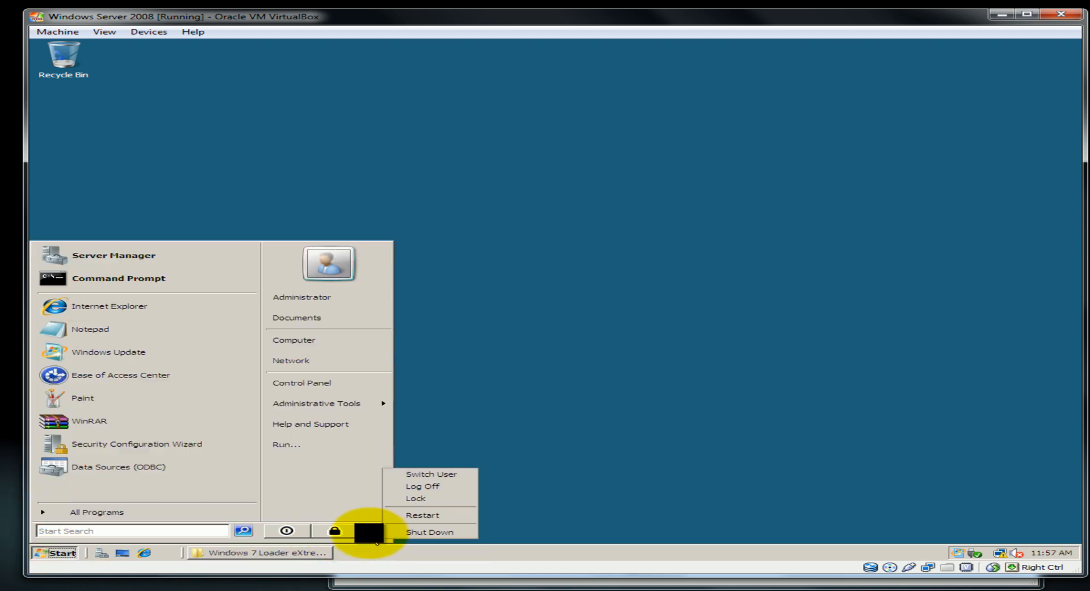
pyautogui.moveTo(422, 514)
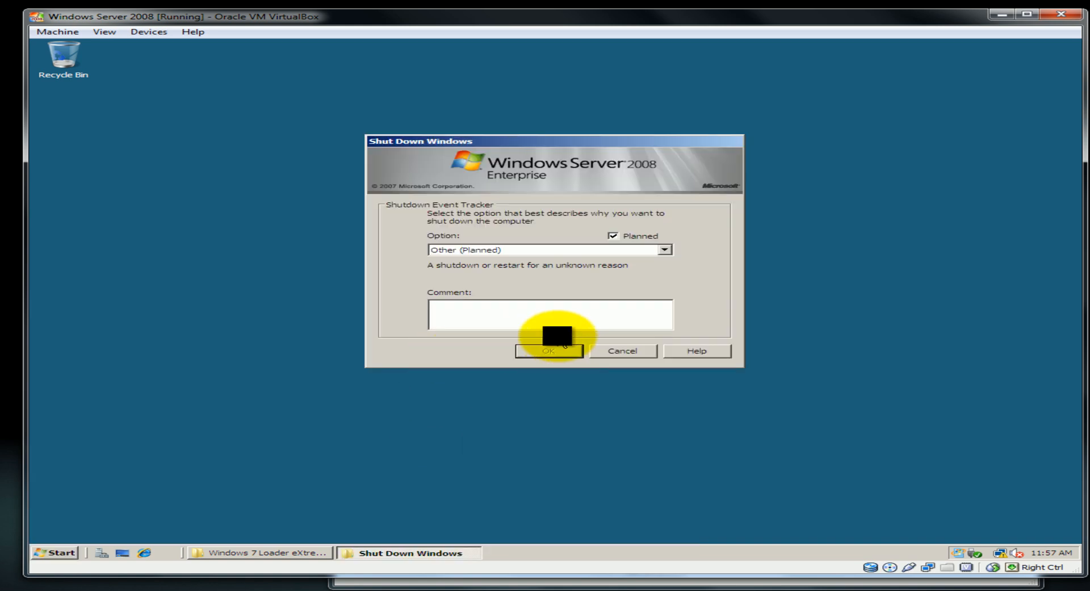
pyautogui.write('asdasd')
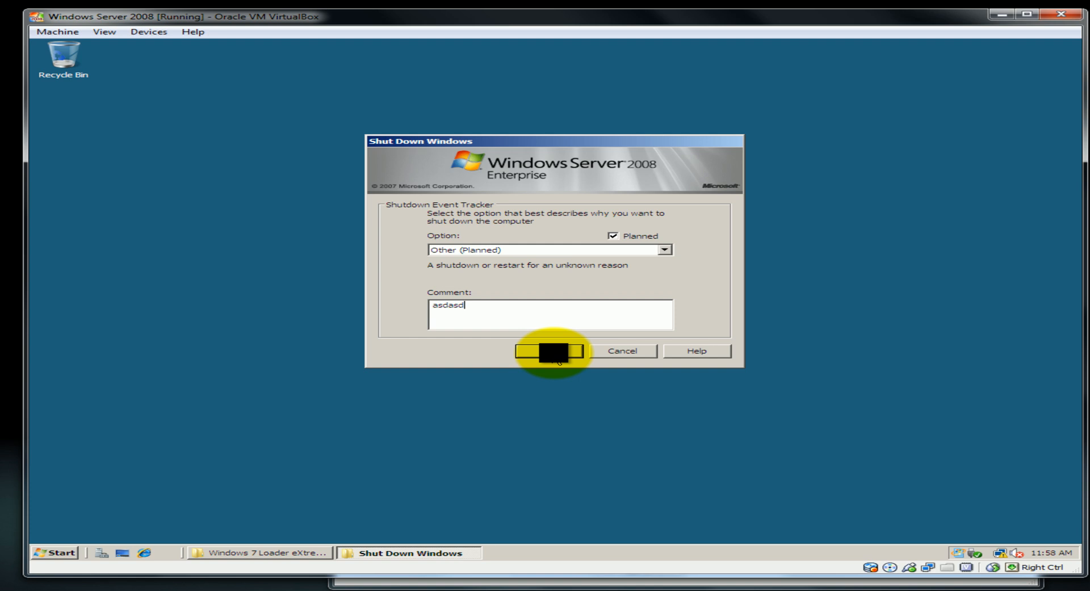
pyautogui.click(552, 351)
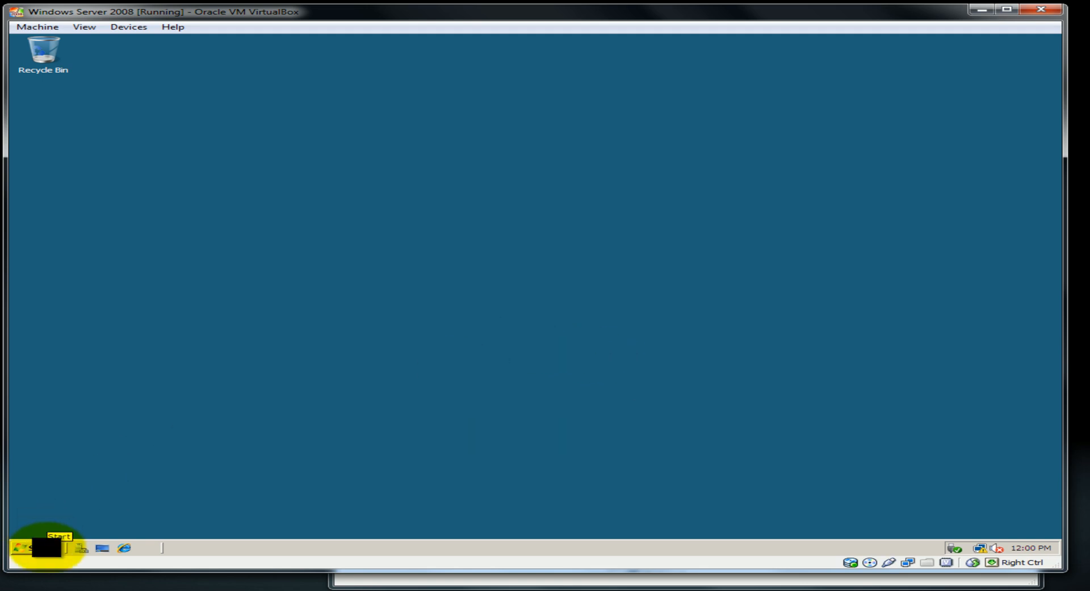
# Launch Computer in Windows Explorer from the Start menu's right-click Open option
pyautogui.click(34, 549)
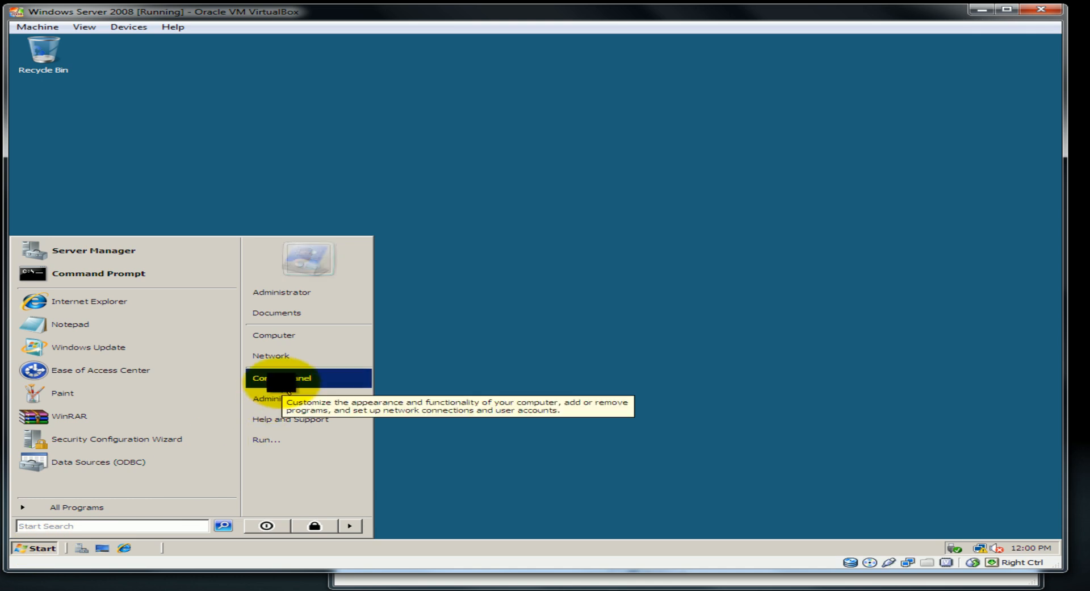
pyautogui.rightClick(273, 335)
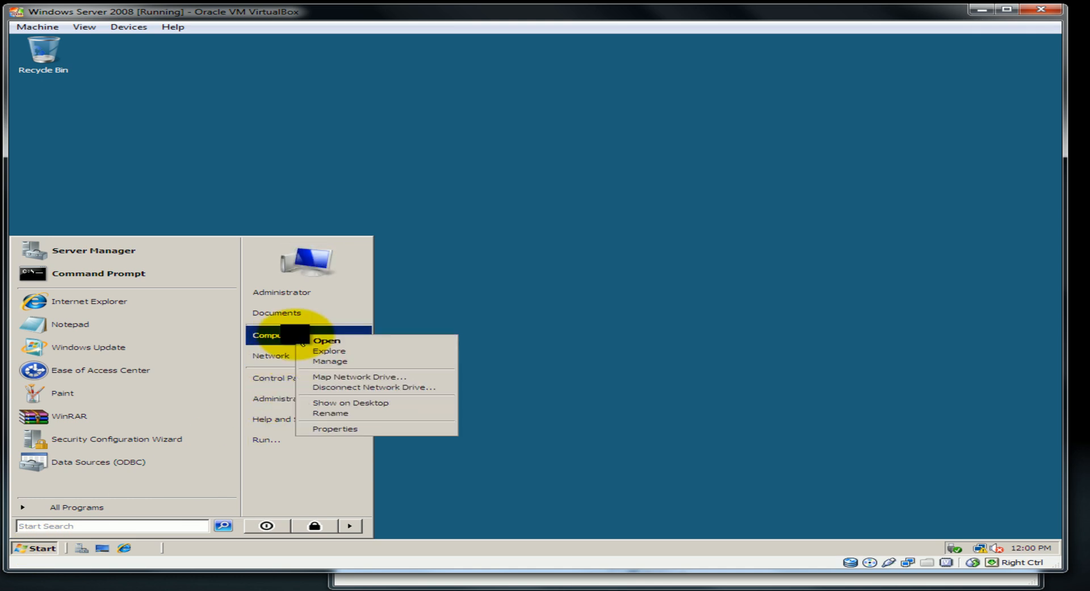
pyautogui.click(329, 351)
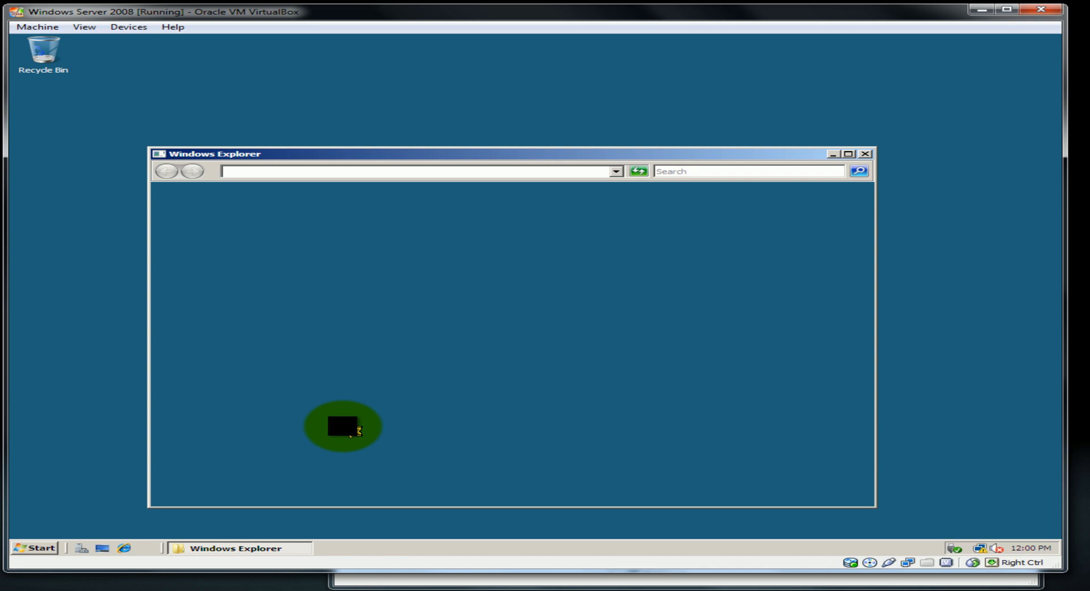